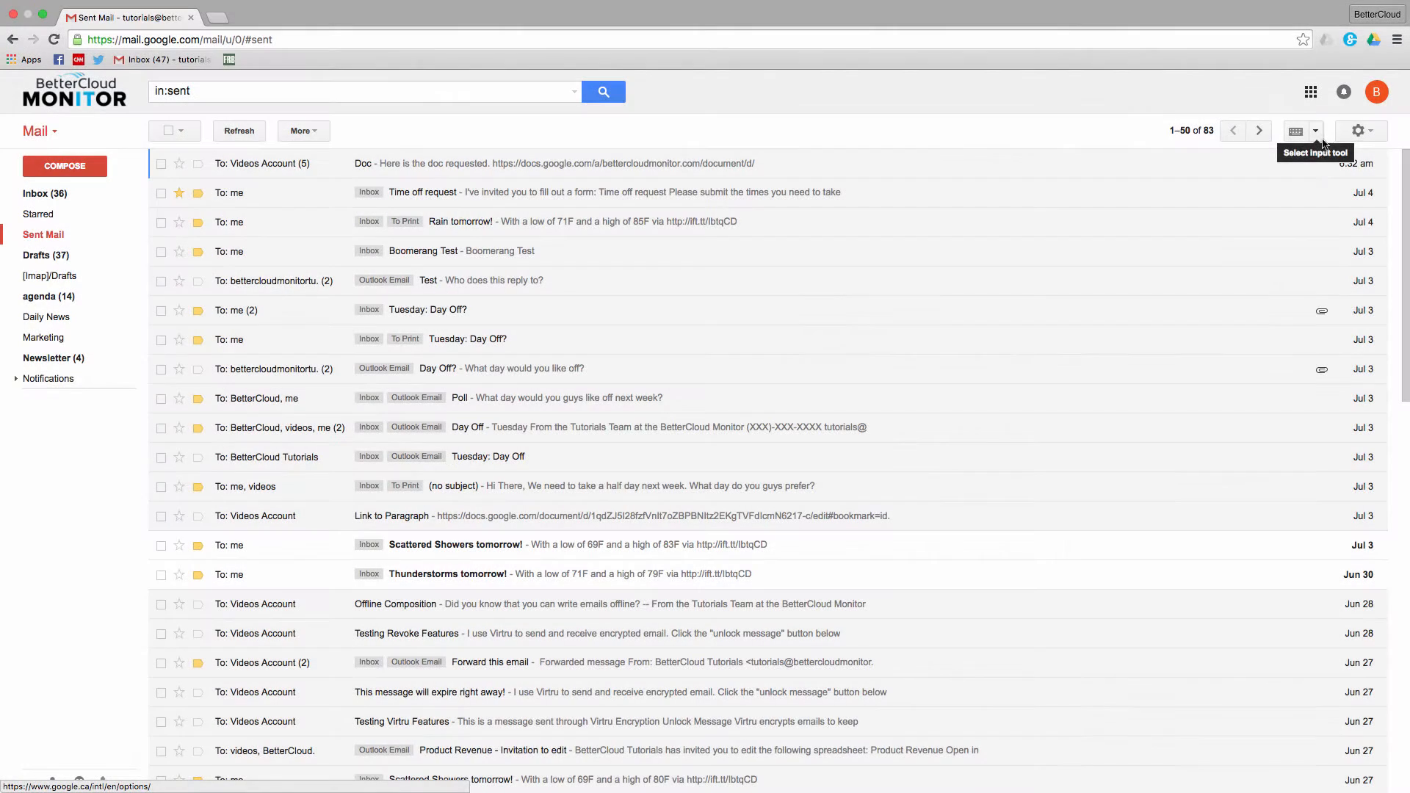
pyautogui.moveTo(1311, 180)
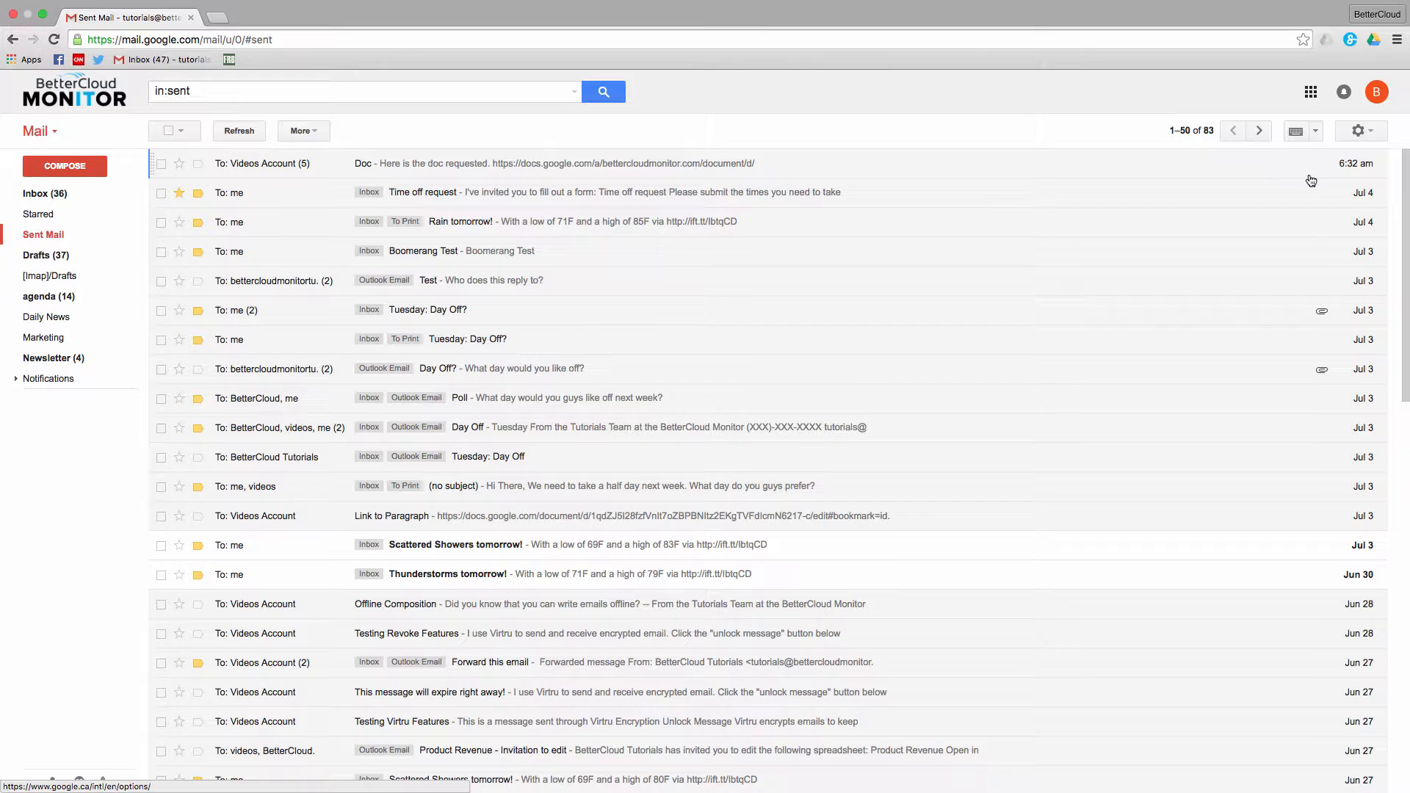
# - In Chrome settings, set On startup to 'Open a specific page or set of pages'
pyautogui.click(1395, 39)
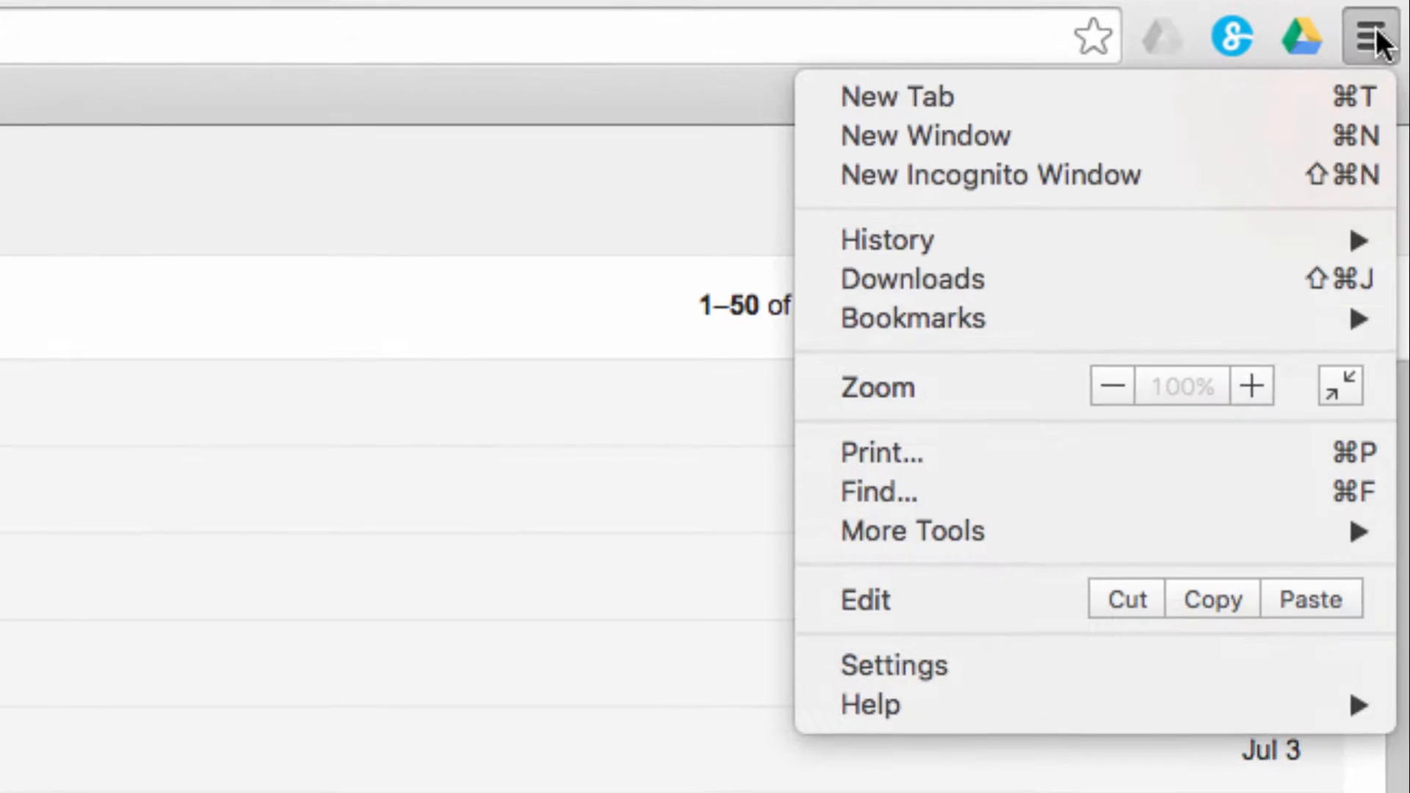
pyautogui.click(894, 665)
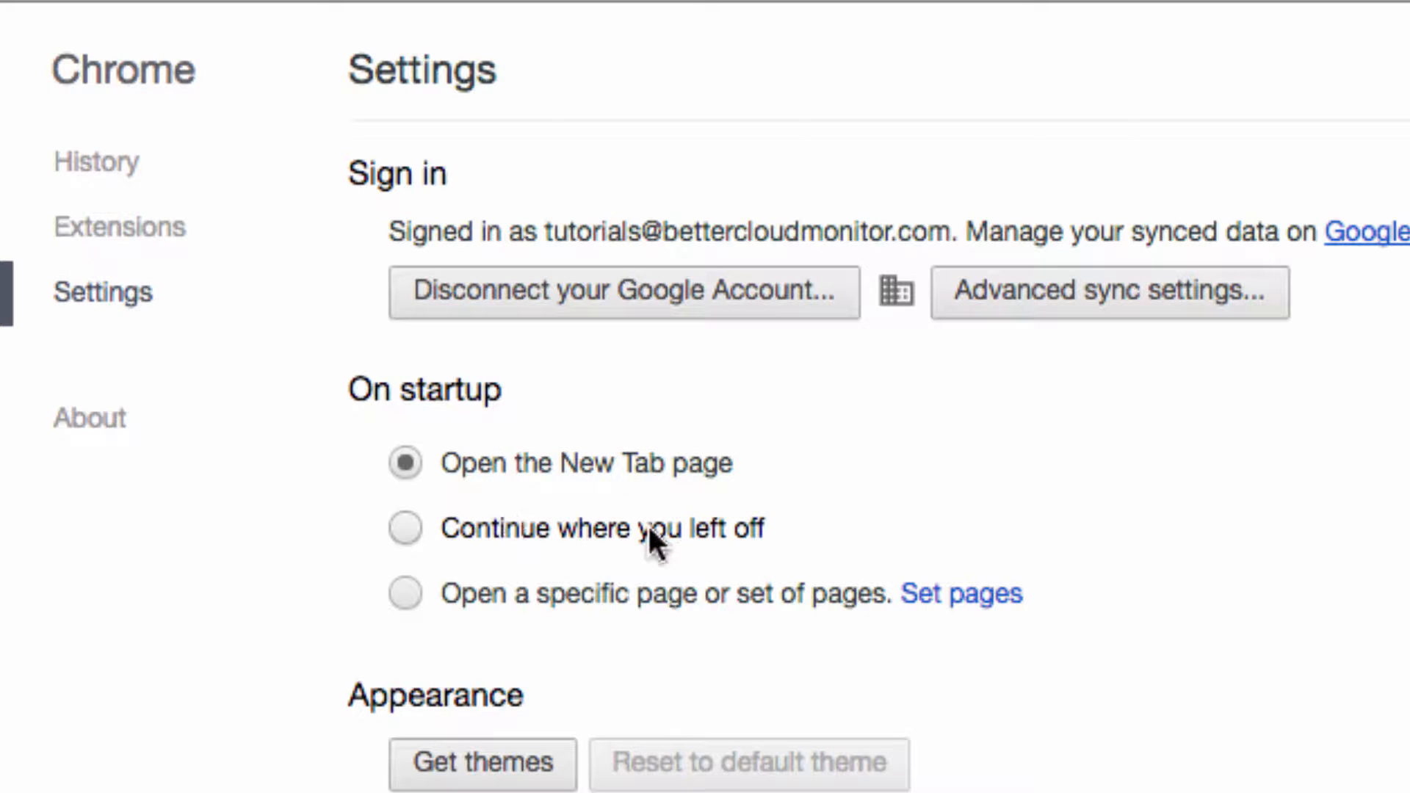
pyautogui.click(405, 528)
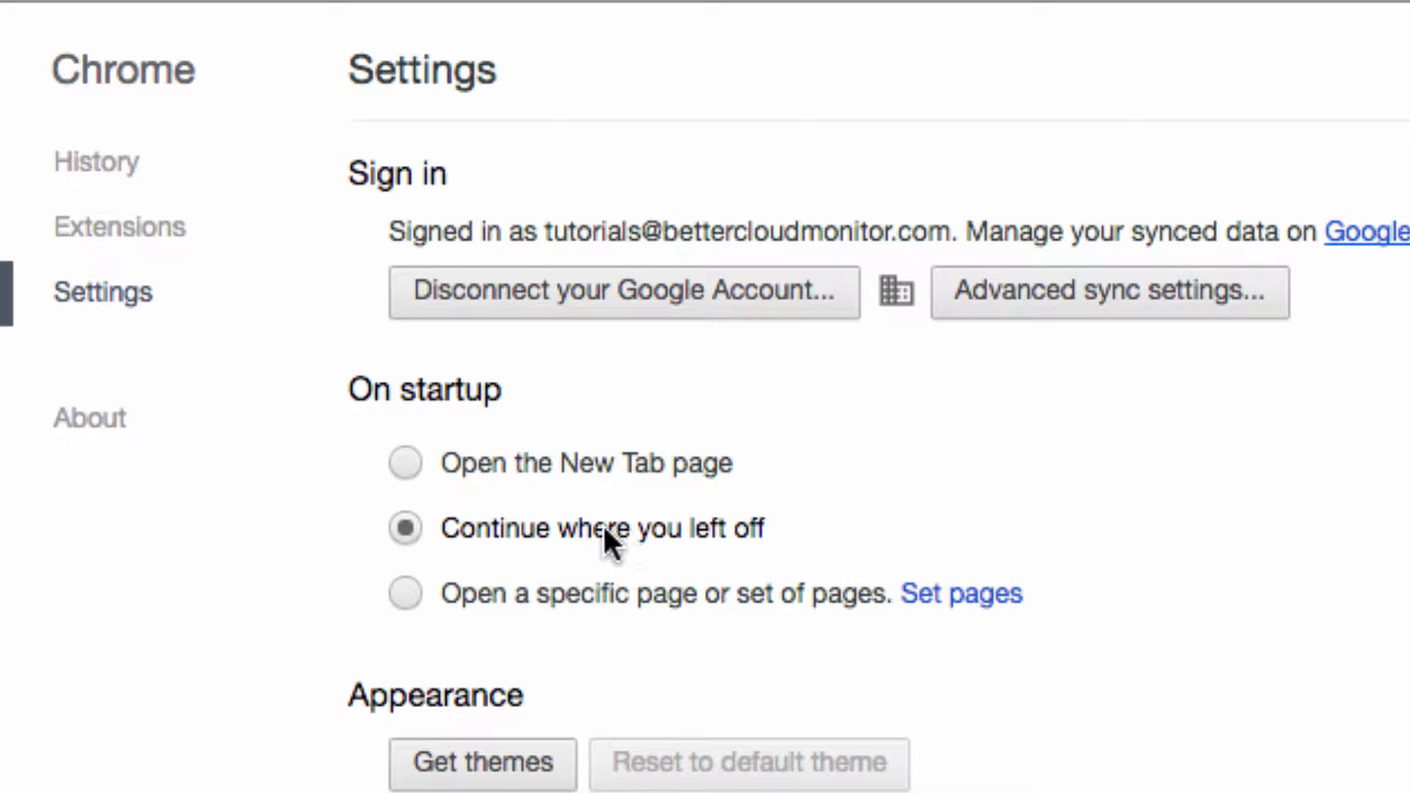
pyautogui.moveTo(609, 574)
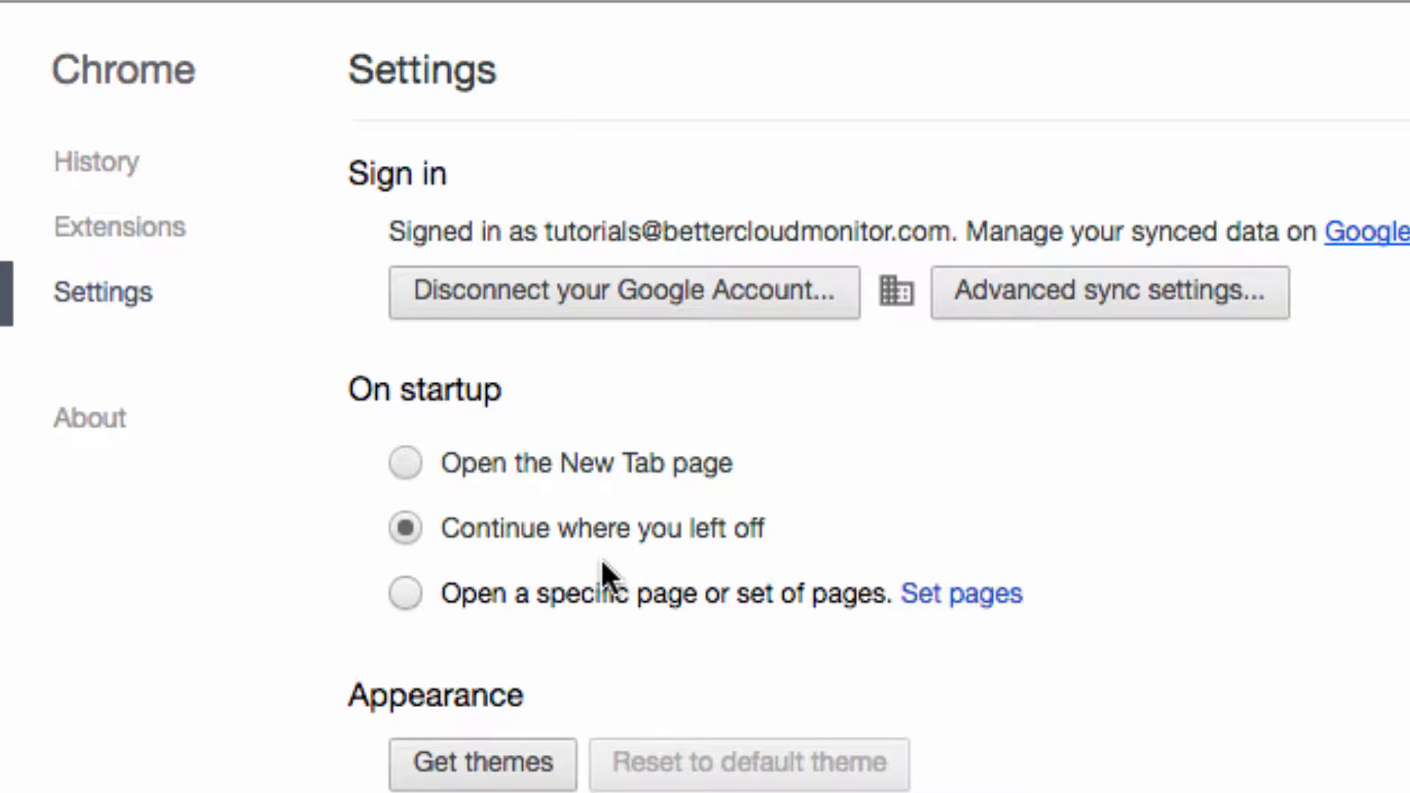
pyautogui.moveTo(594, 611)
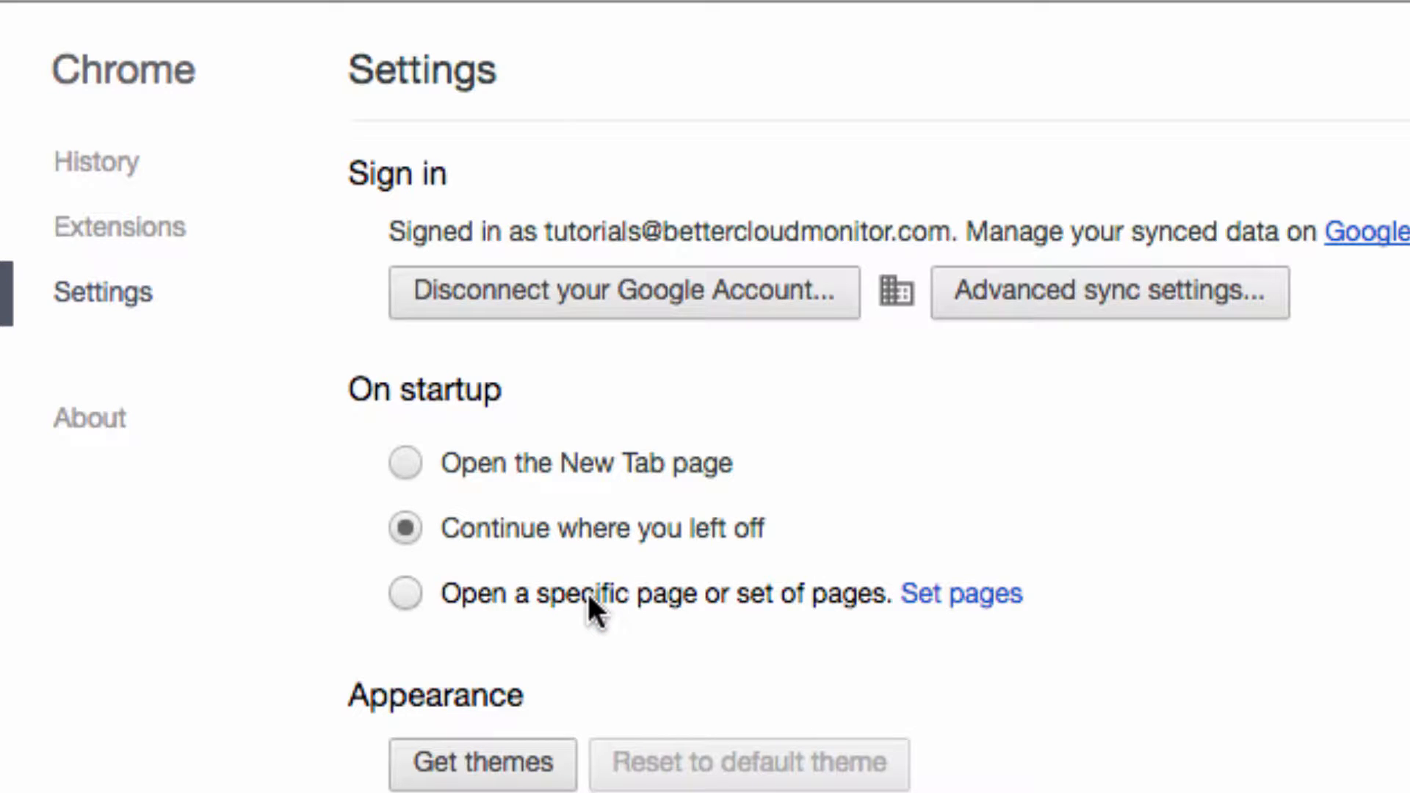
pyautogui.click(405, 593)
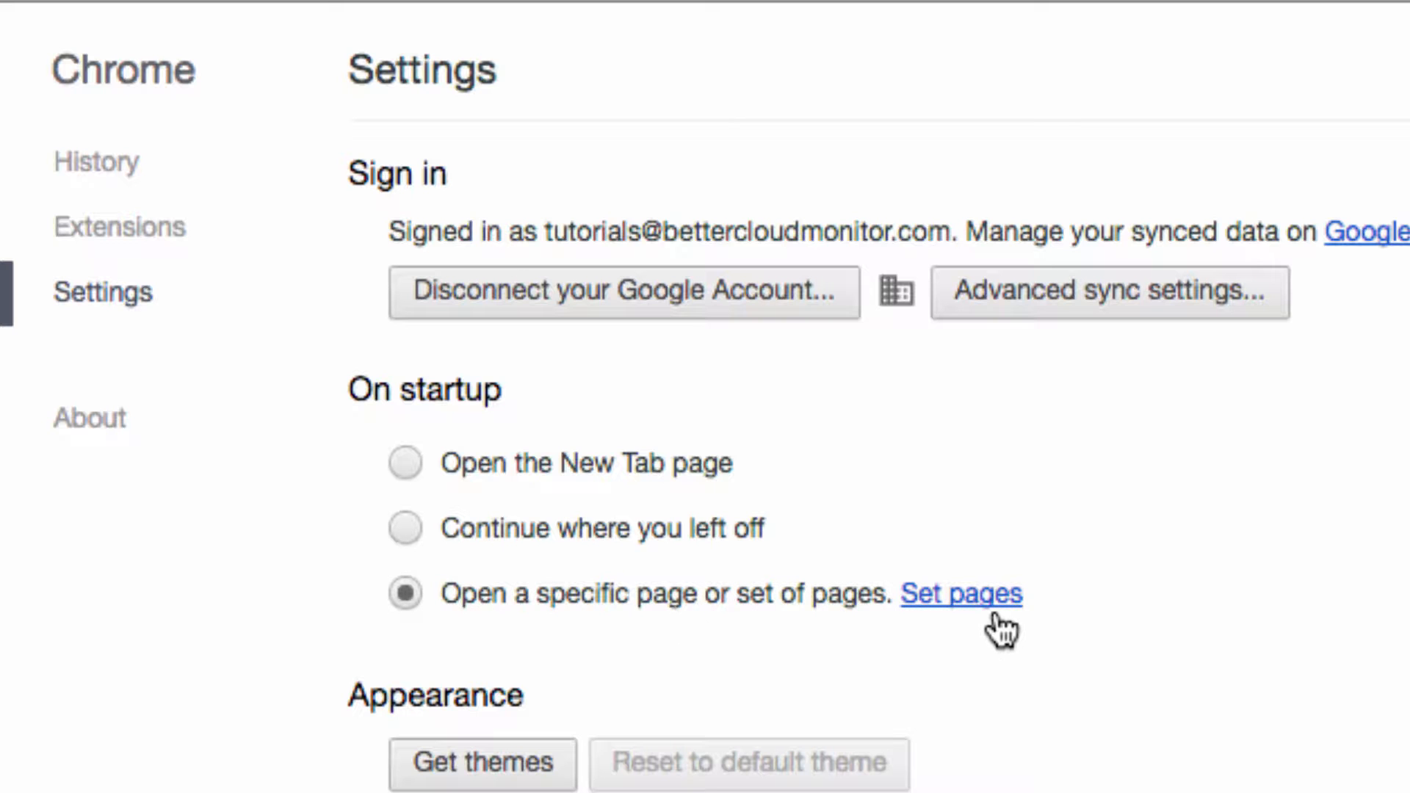
# - Add gmail.com, cnn.com and twitter.com to the startup pages list
pyautogui.click(961, 593)
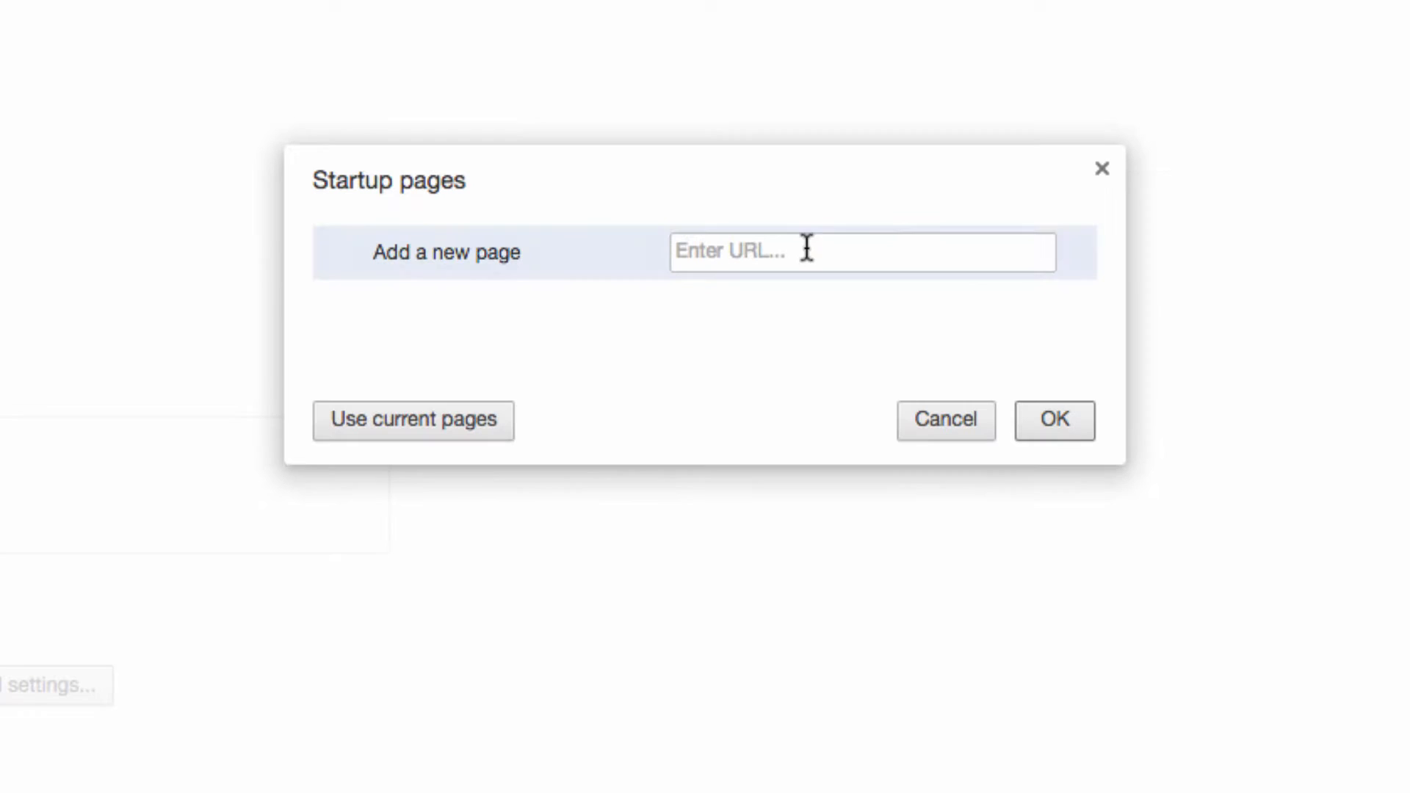
pyautogui.click(862, 252)
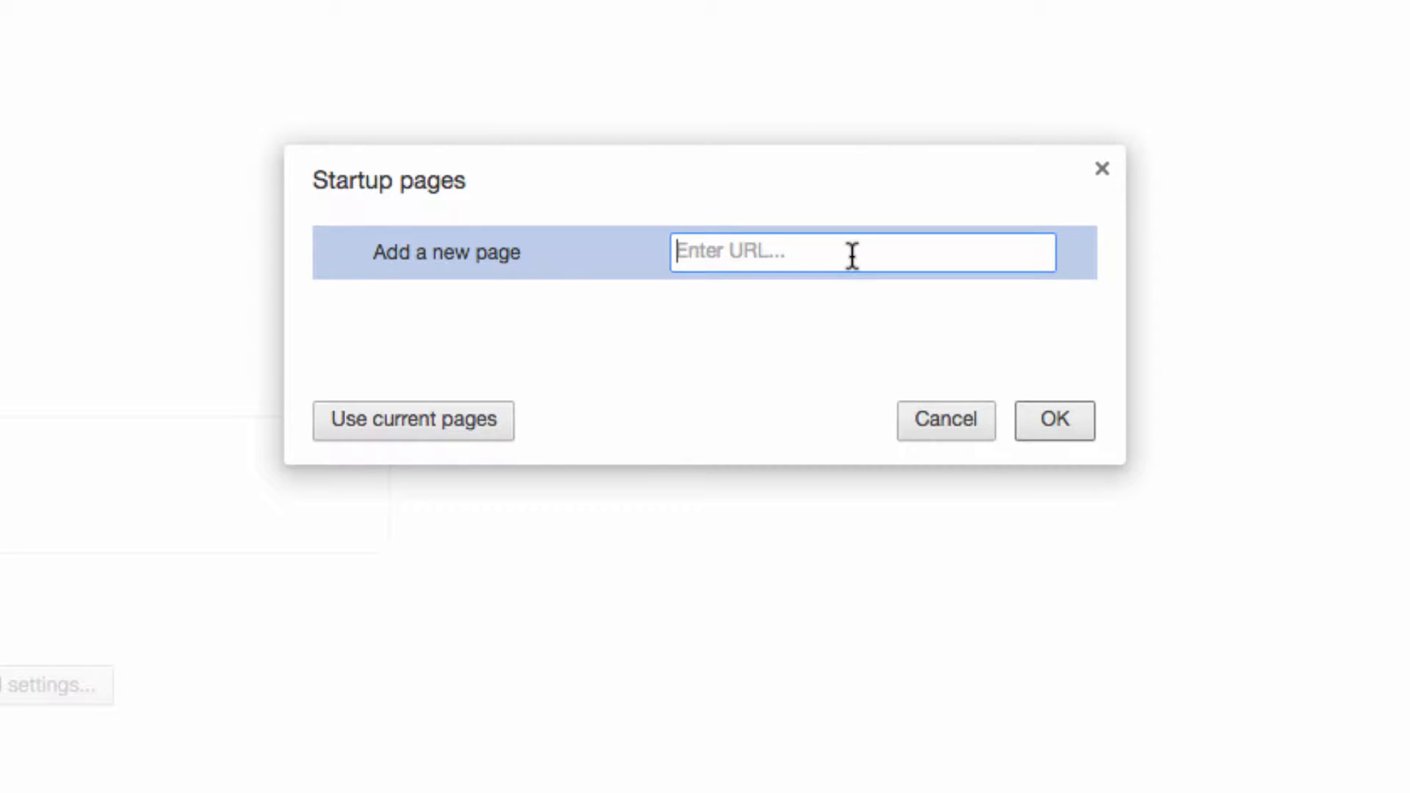
pyautogui.write('gm')
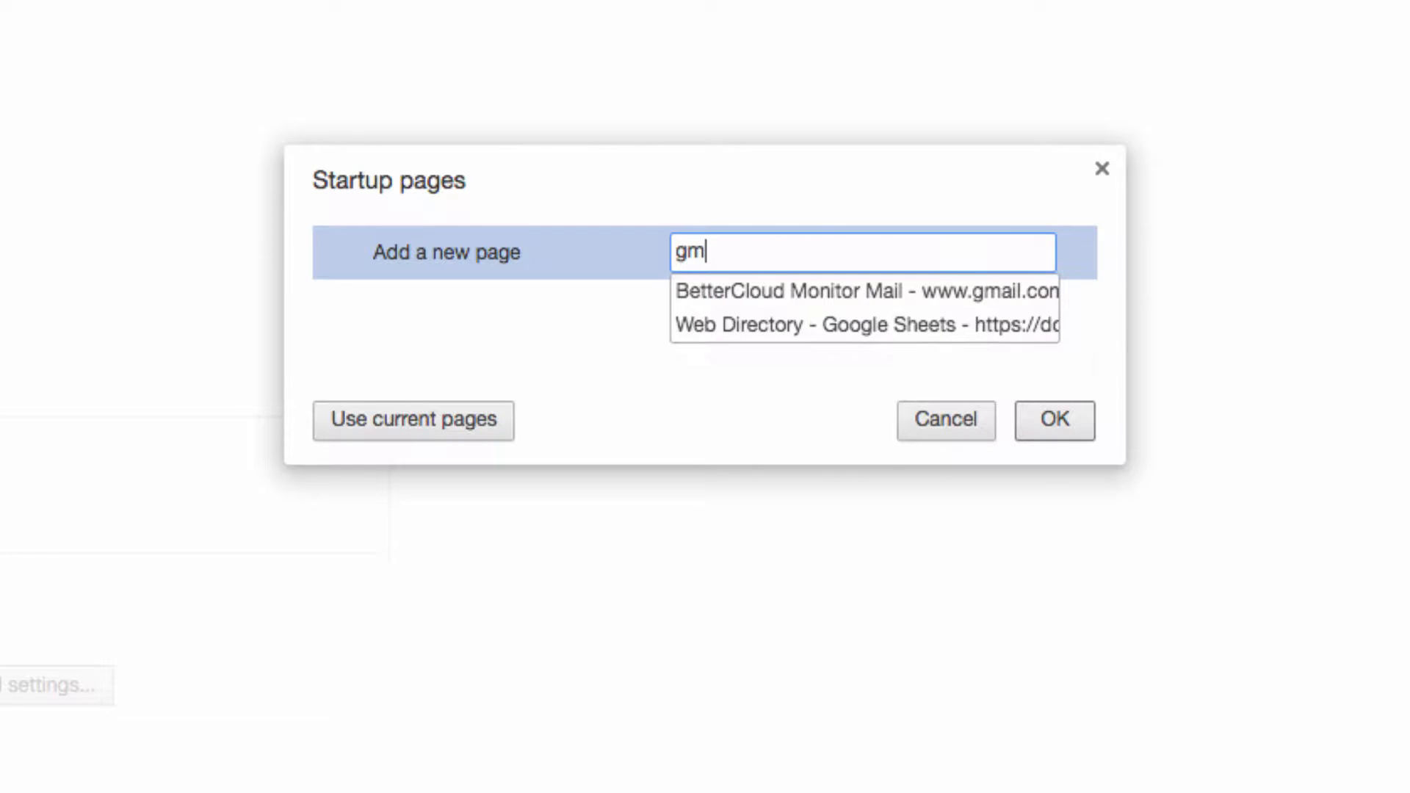
pyautogui.write('ail')
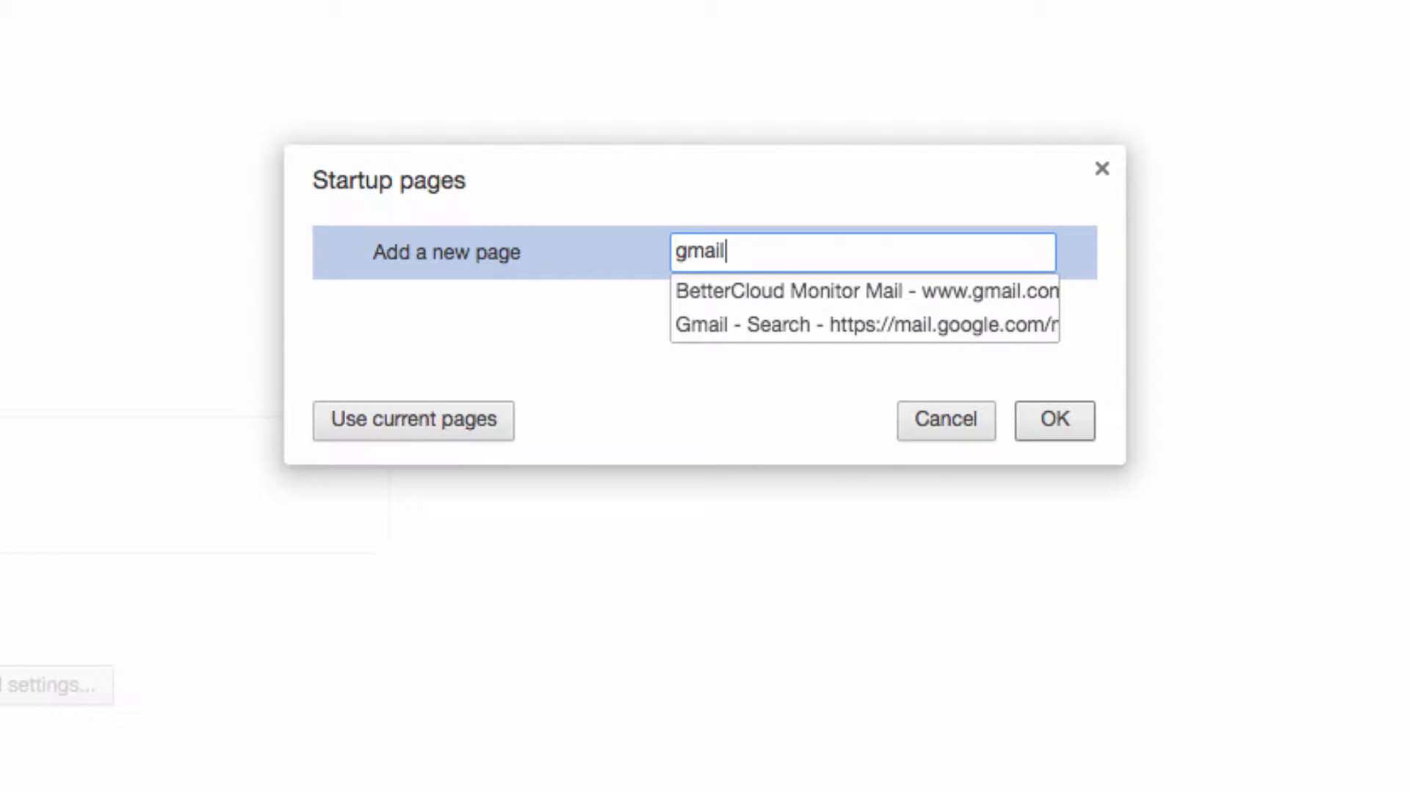
pyautogui.write('.')
pyautogui.write('twitter')
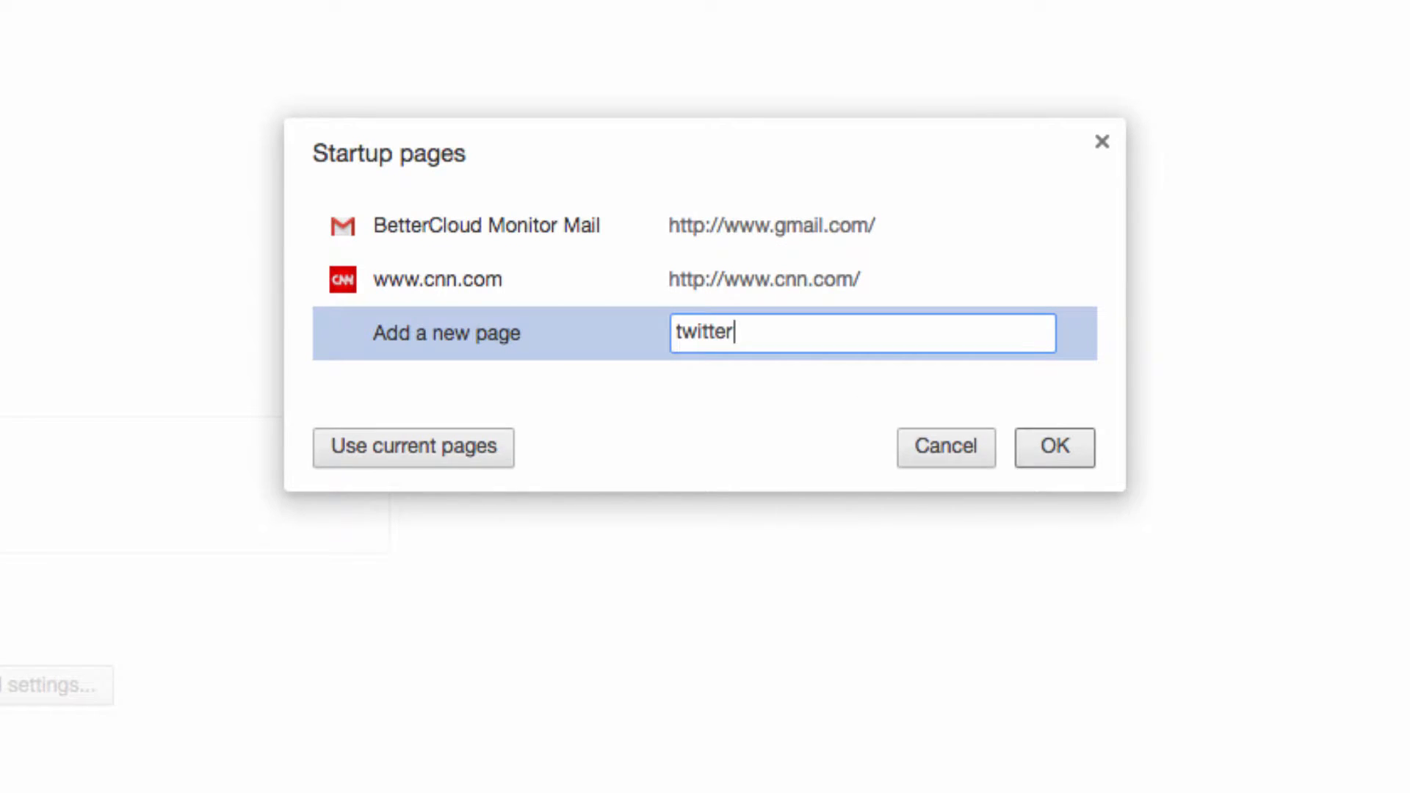
pyautogui.press('Return')
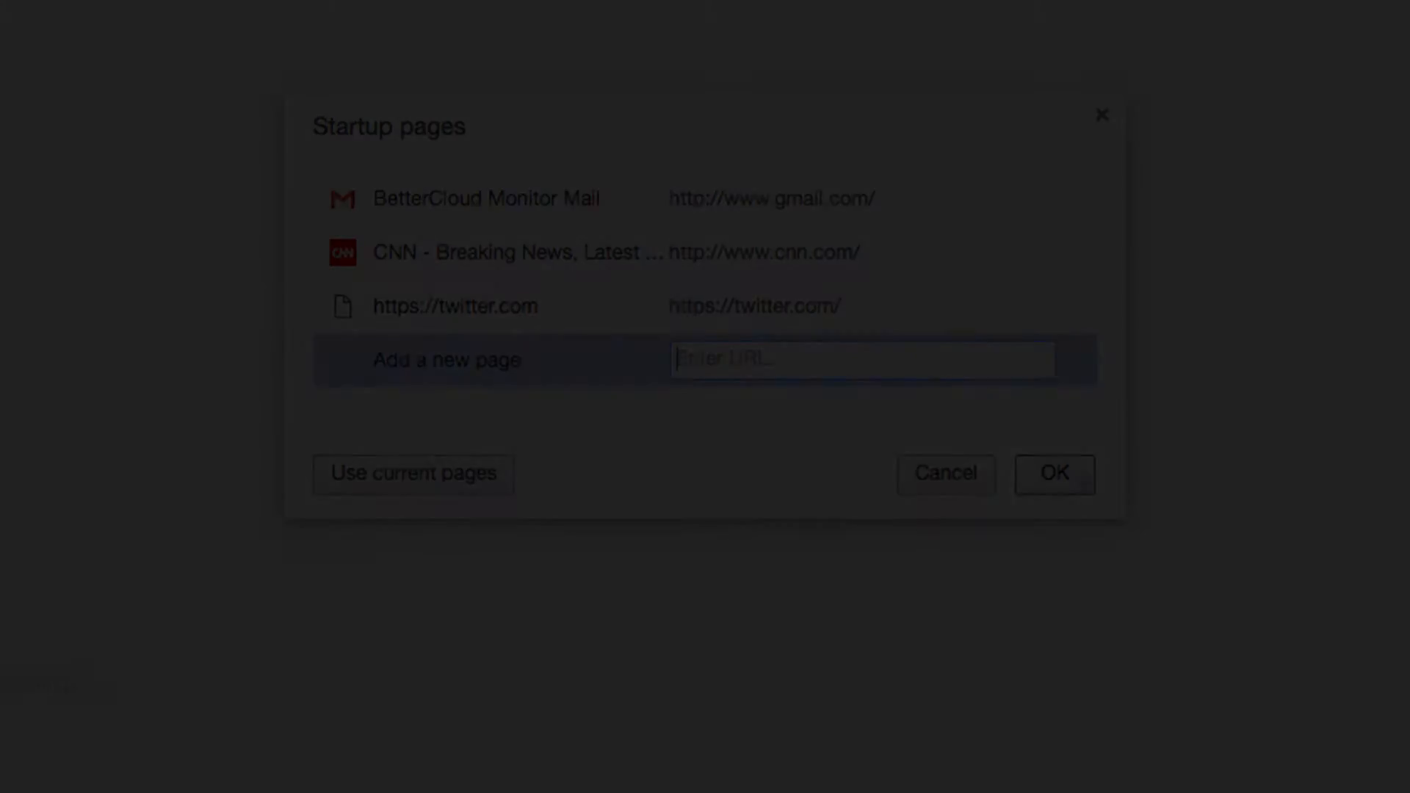
# - Save the startup pages, check the CNN and Twitter tabs, and open a new tab
pyautogui.click(1054, 473)
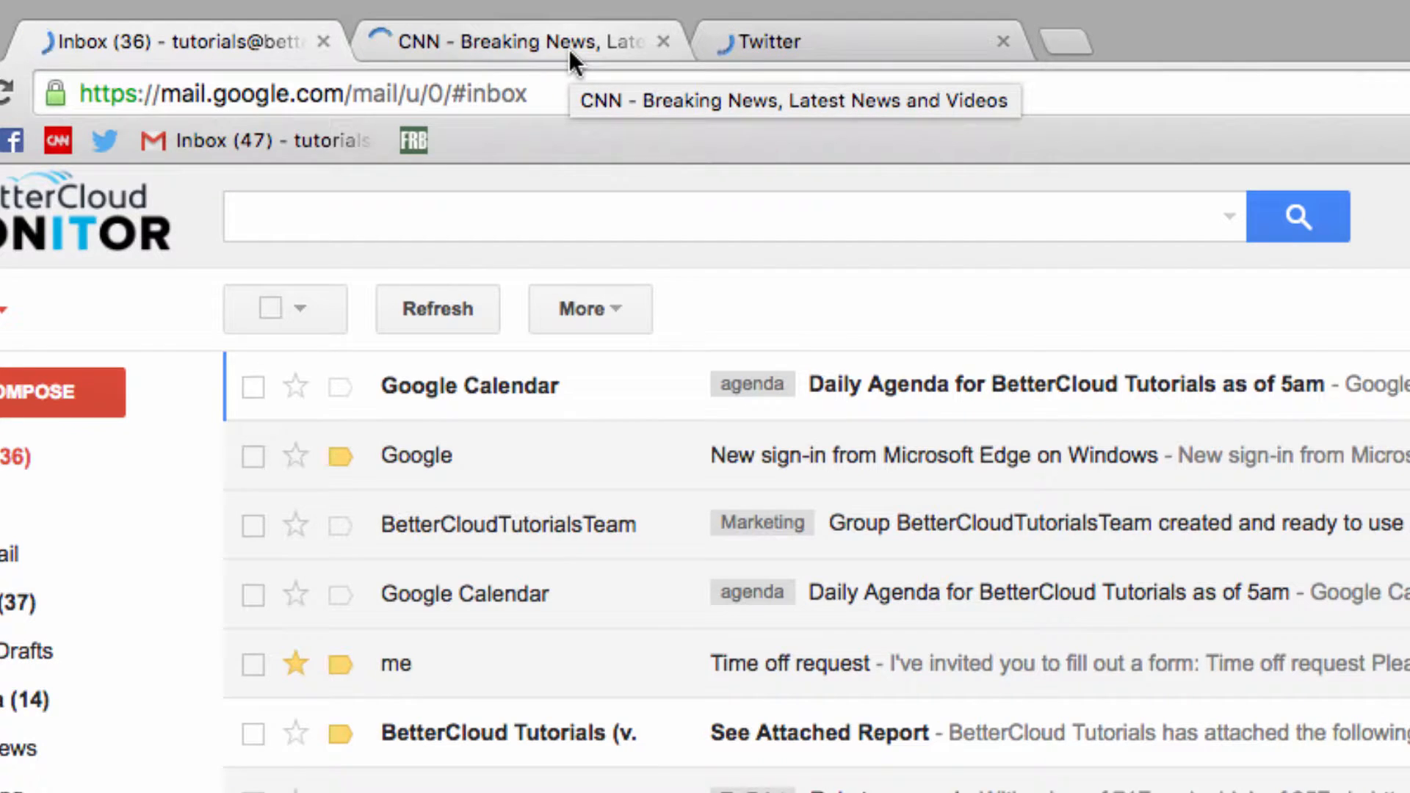
pyautogui.click(517, 42)
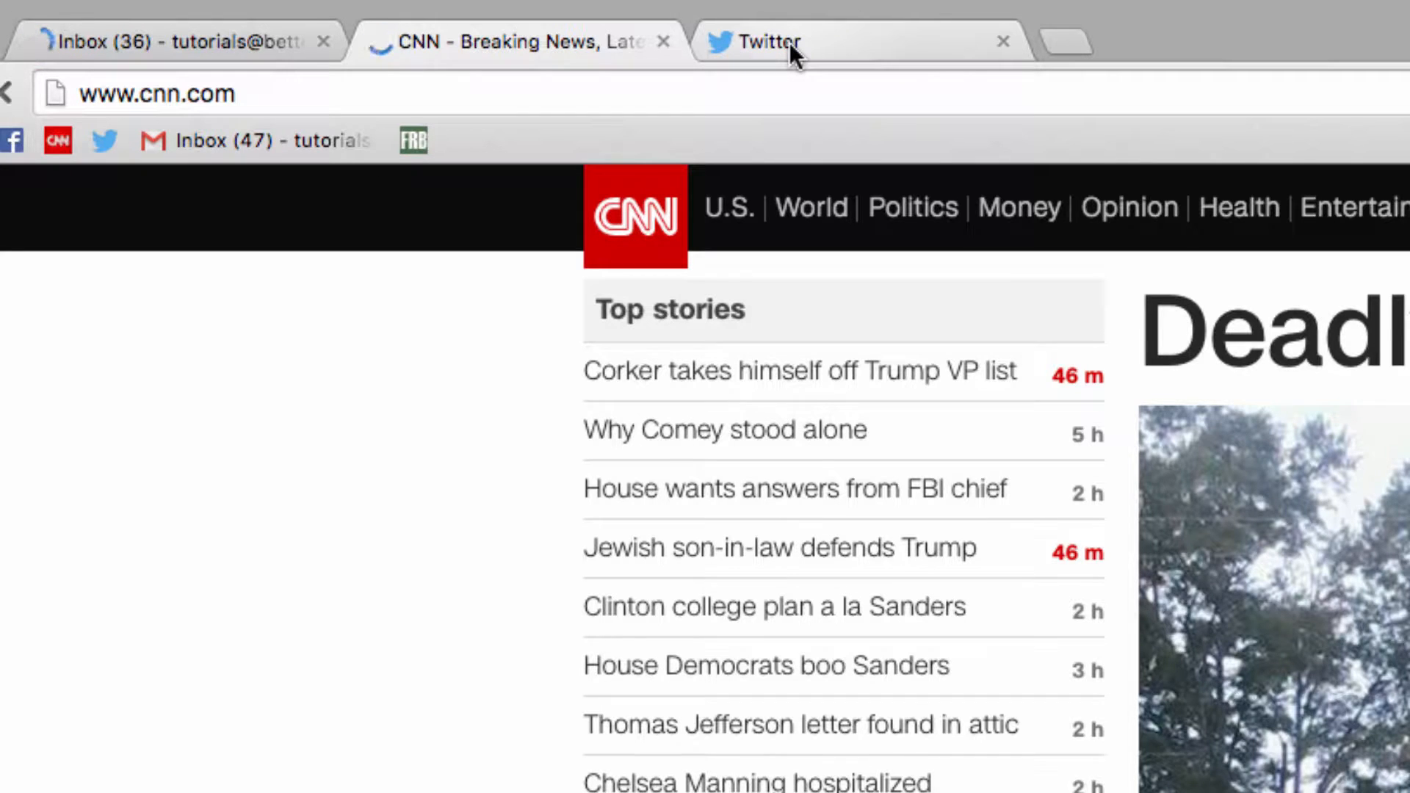
pyautogui.click(768, 41)
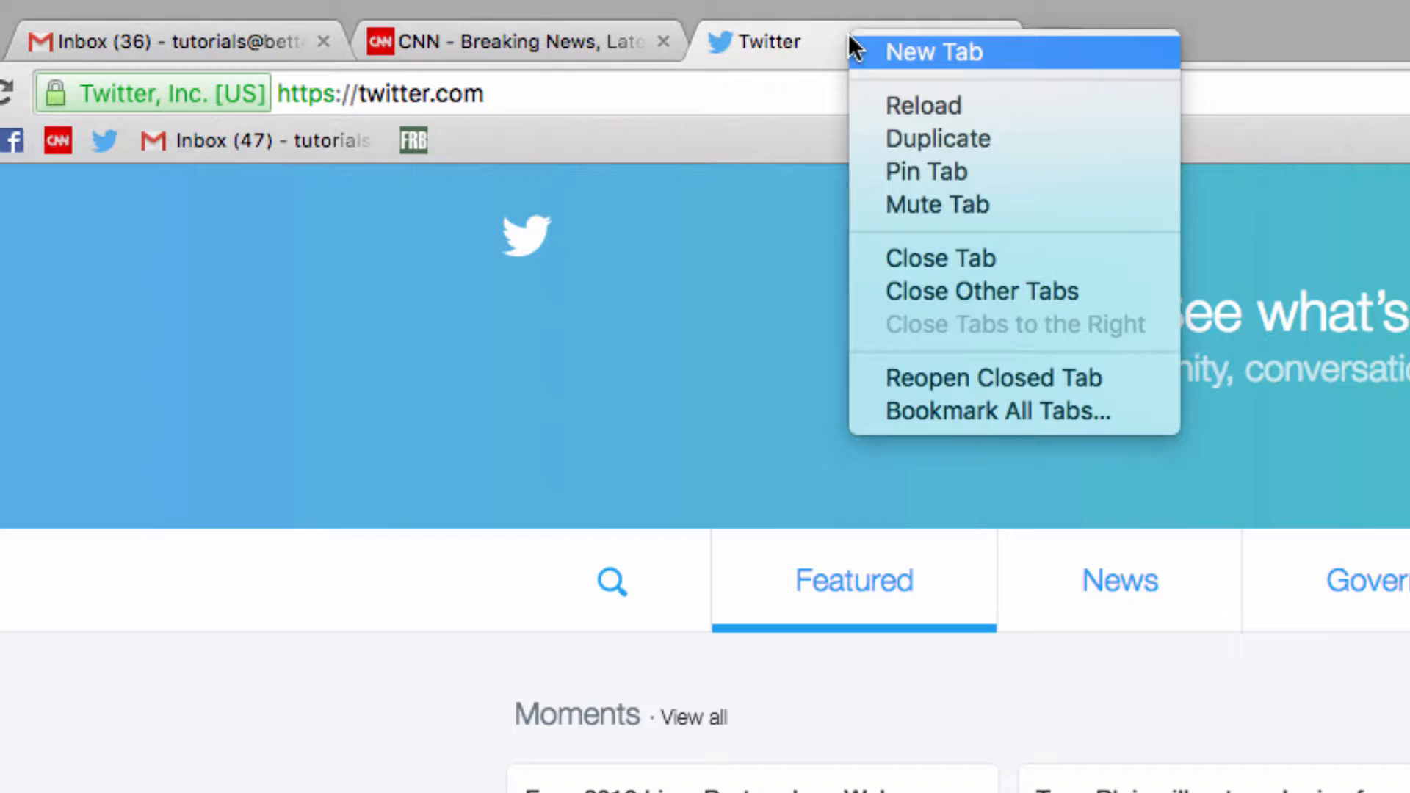
pyautogui.click(661, 225)
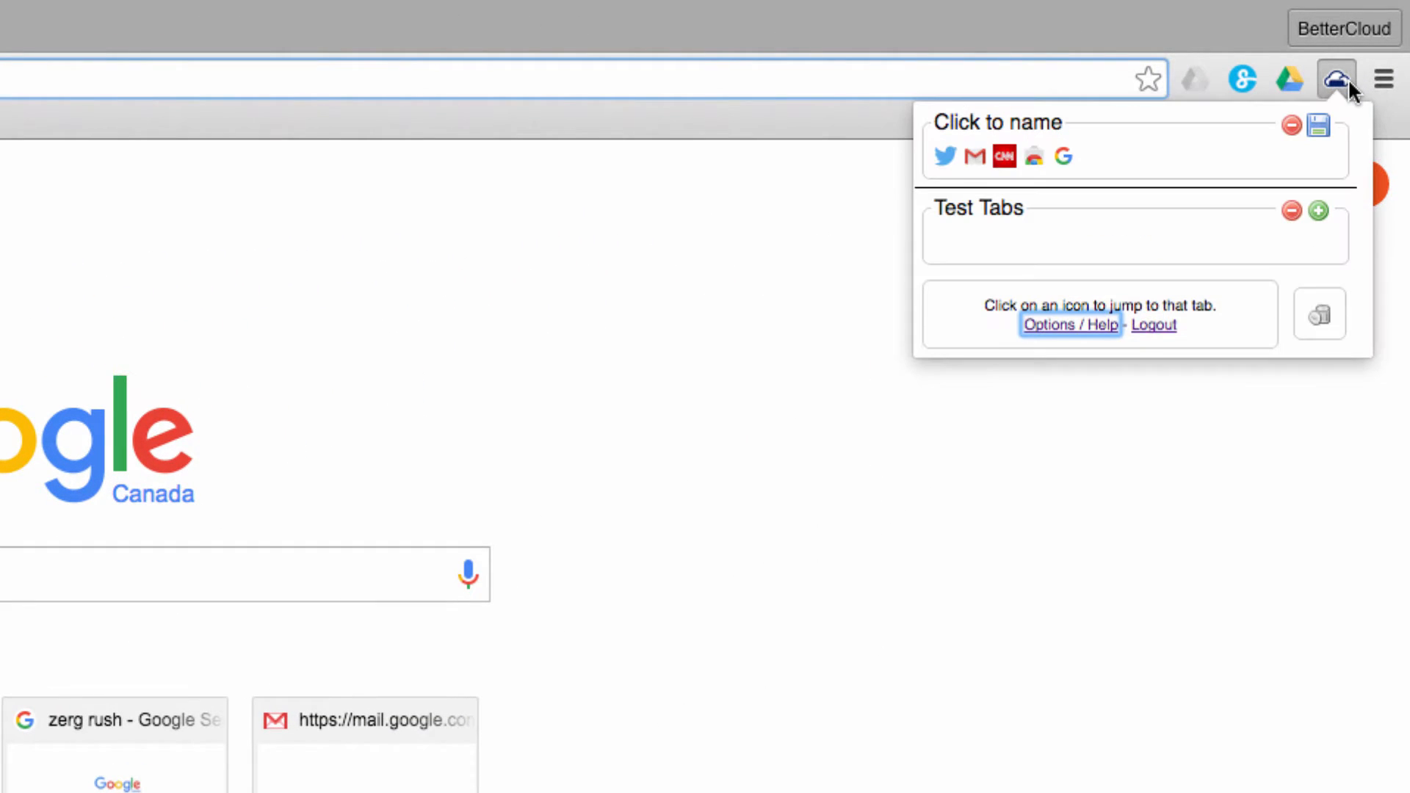
# - Open the TabCloud toolbar popup showing the four-tab Test Tabs group
pyautogui.click(1318, 211)
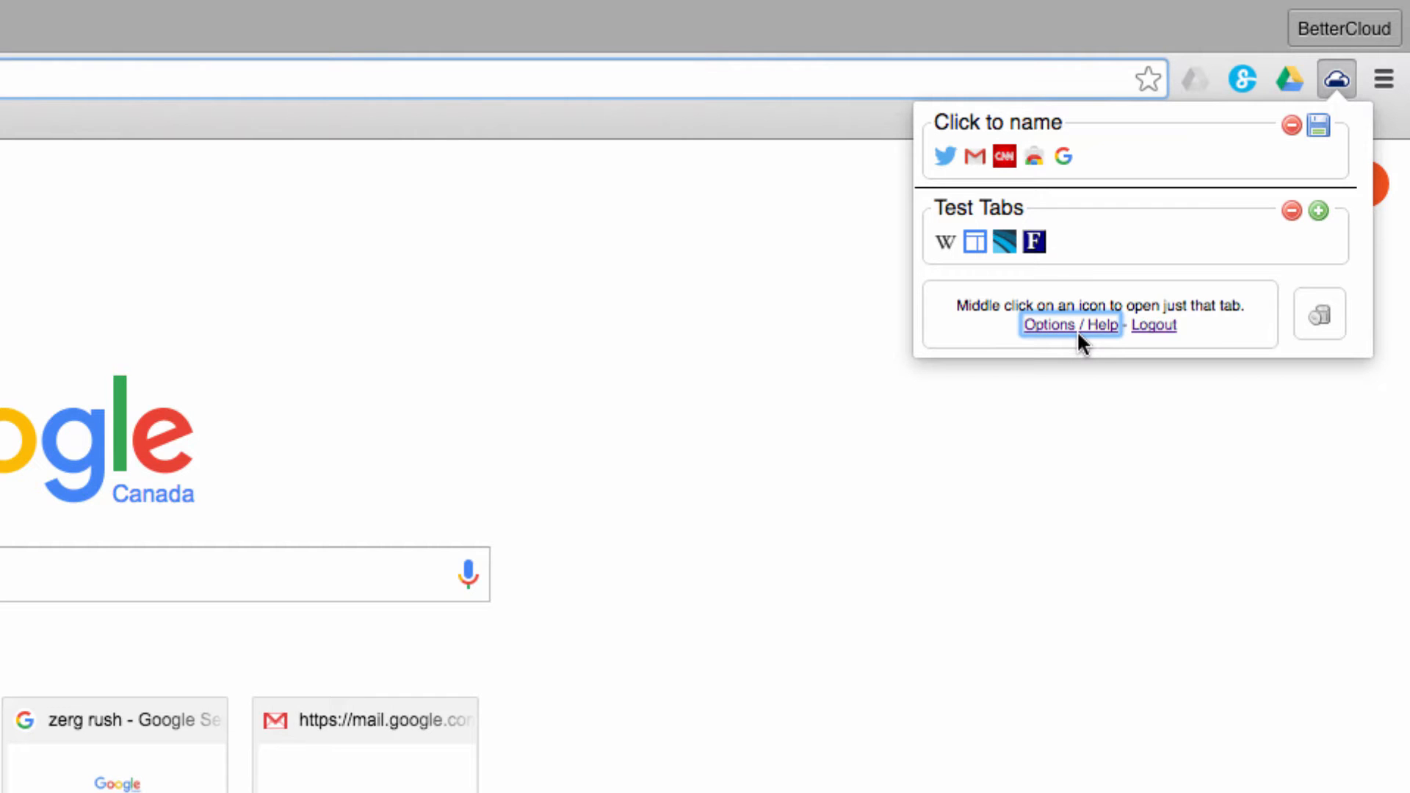
pyautogui.moveTo(1115, 248)
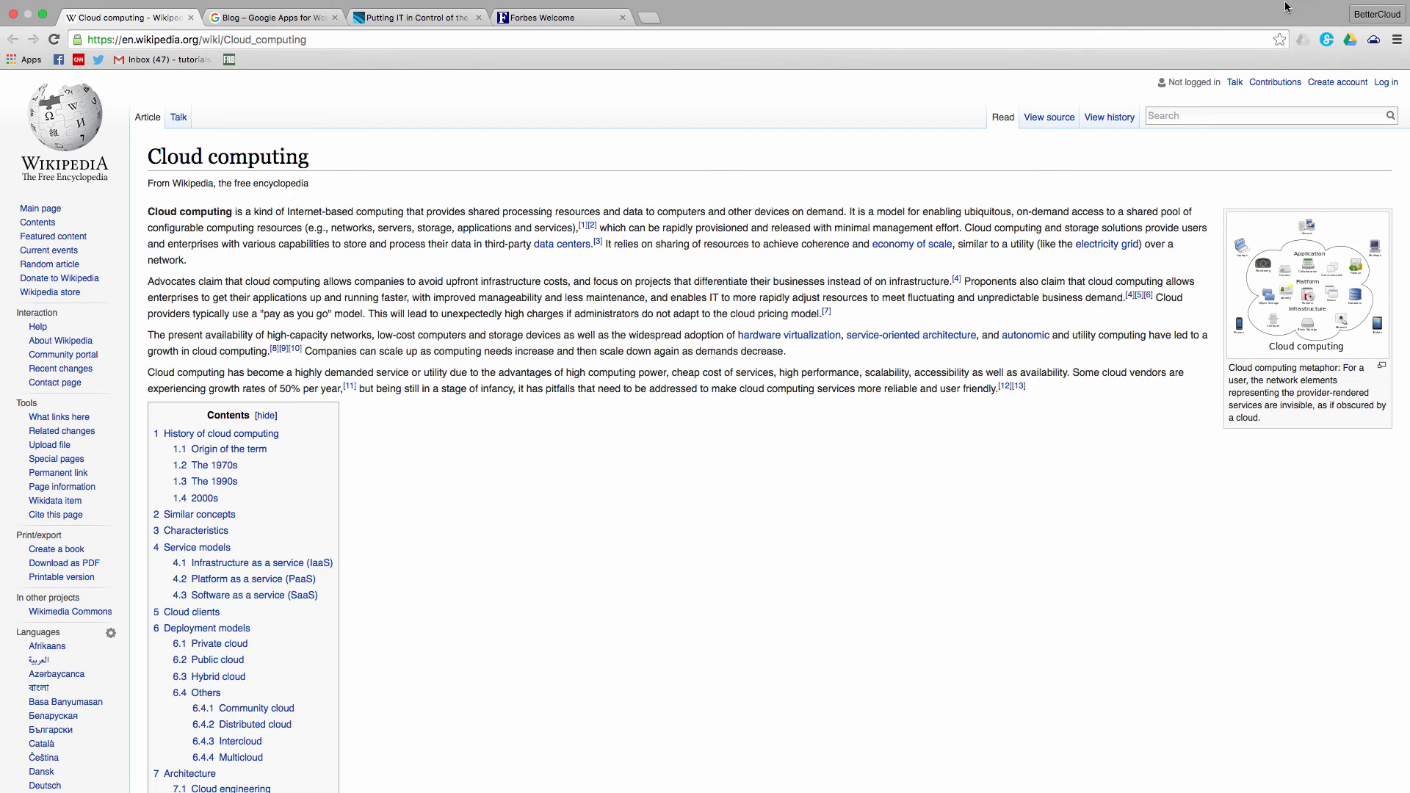
pyautogui.moveTo(1266, 4)
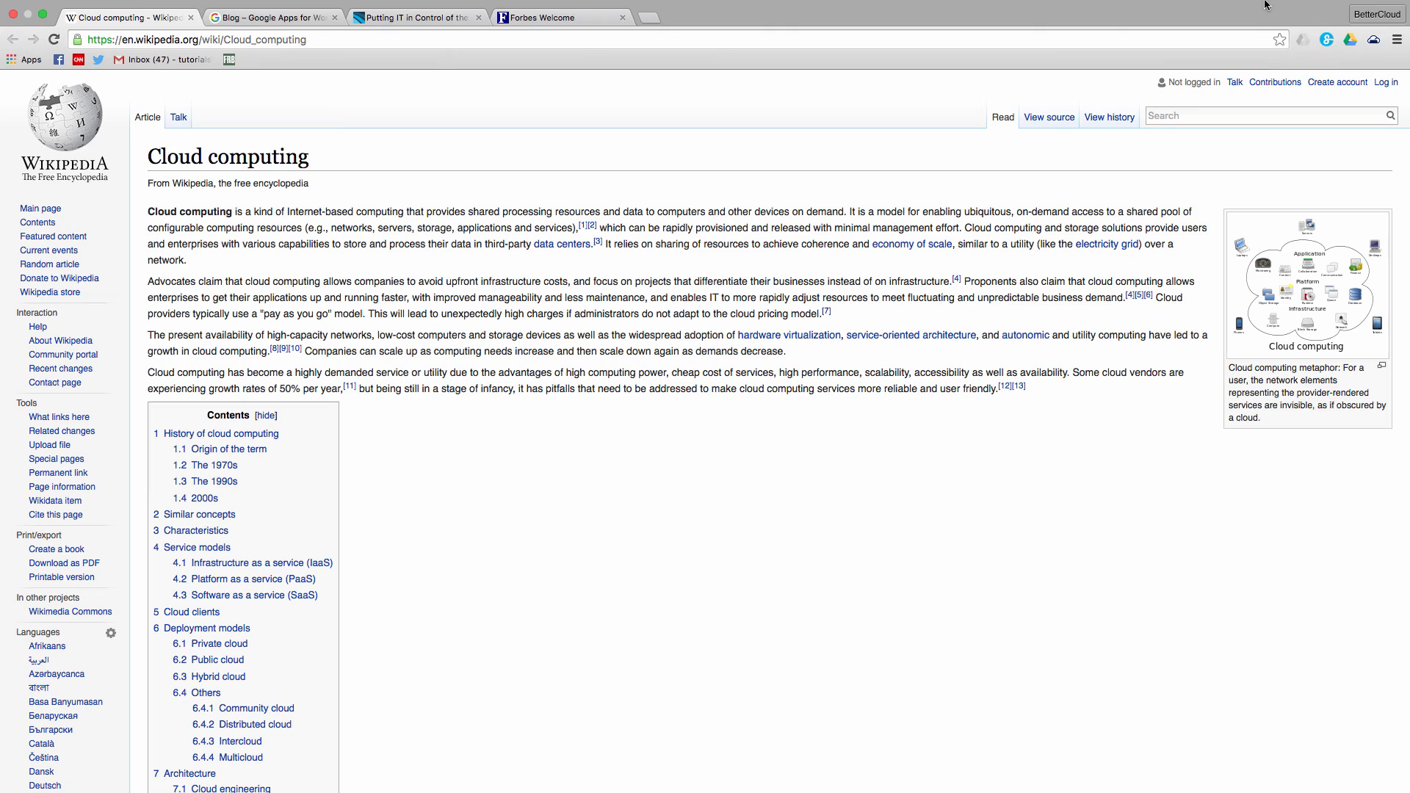
pyautogui.moveTo(1257, 7)
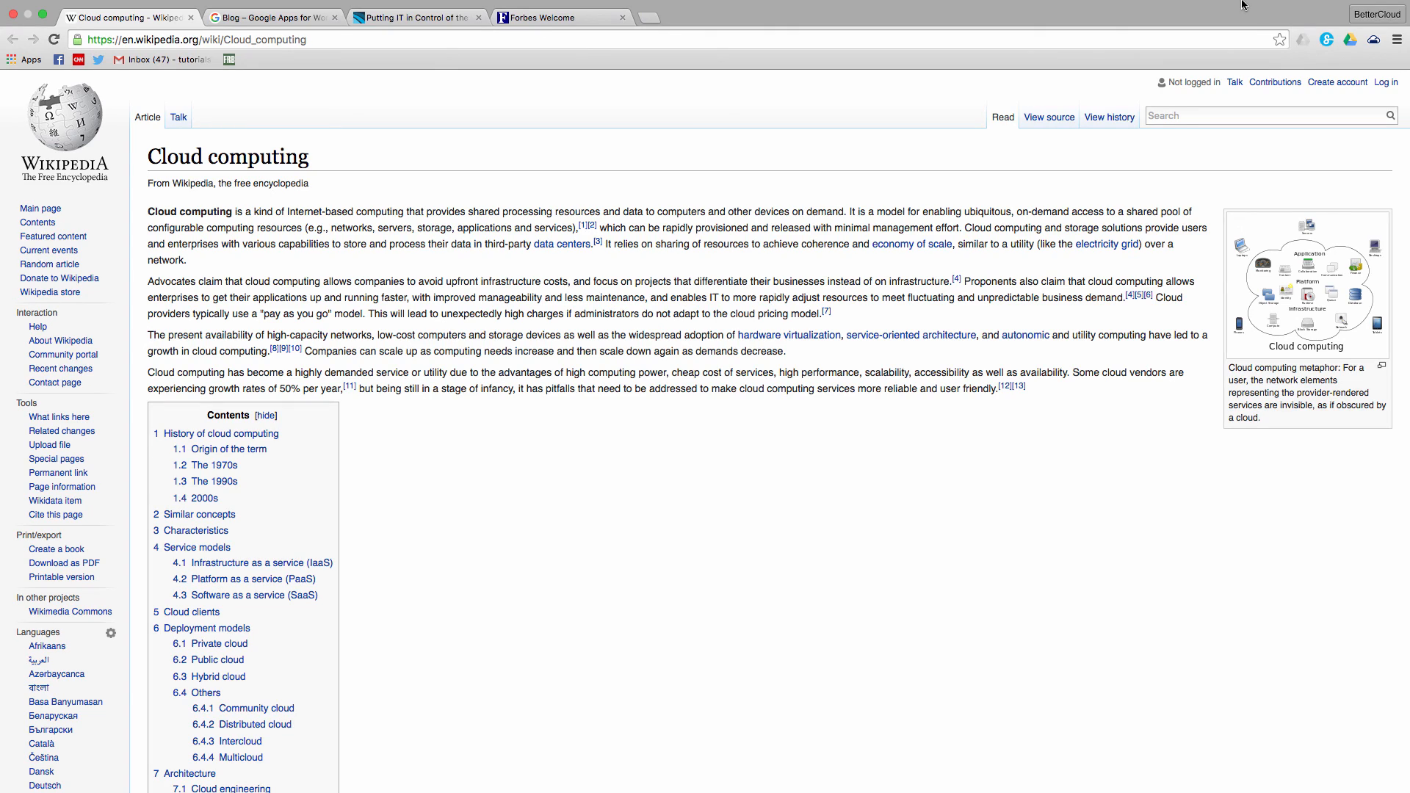